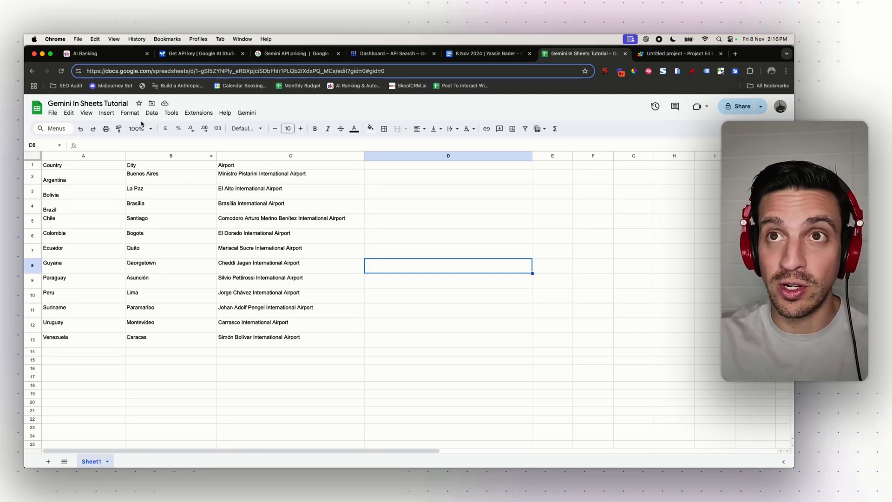
Switch from the airports spreadsheet to the AI Ranking community page on Skool
left_click(86, 53)
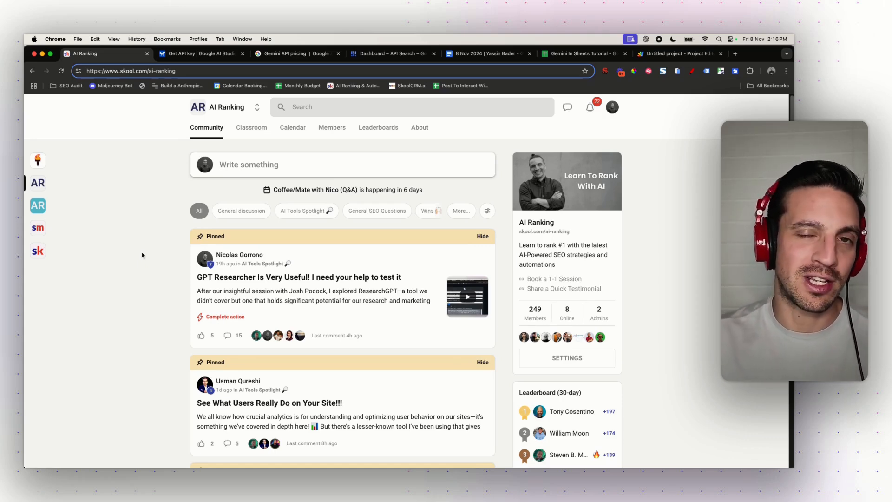
Bring up the Gemini API pricing page showing the free-of-charge tier
left_click(293, 54)
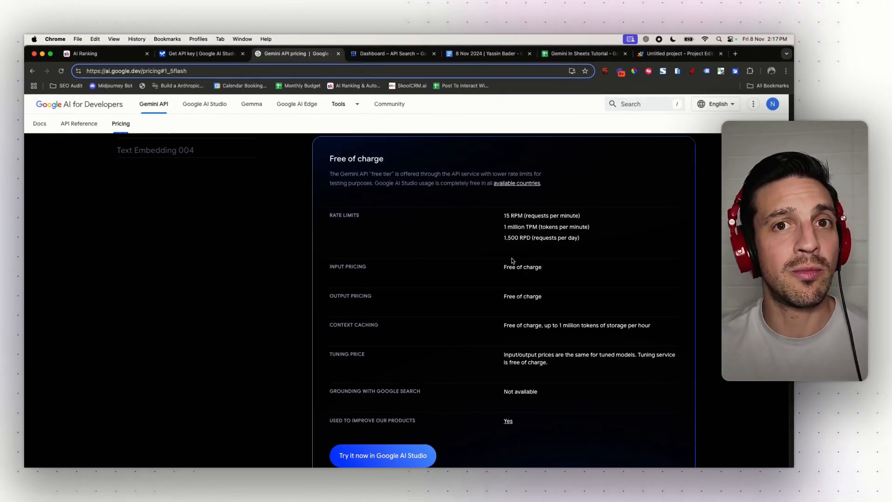
left_click(390, 53)
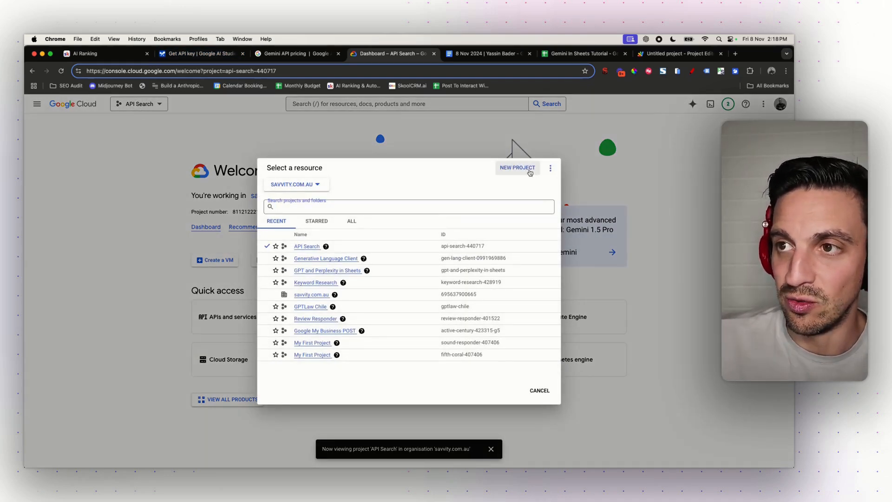
Start a new Google Cloud project from the Select a resource dialog
left_click(516, 168)
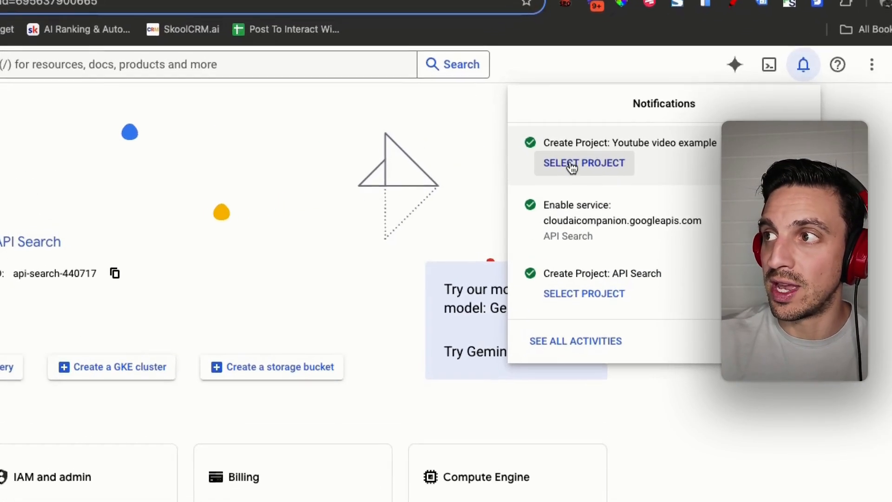
Select the newly created 'Youtube video example' project from the notifications
left_click(583, 162)
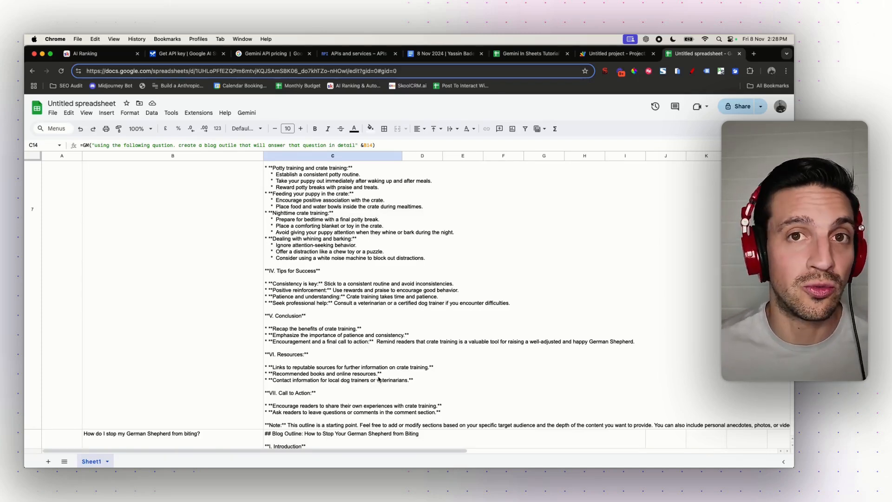
left_click(700, 54)
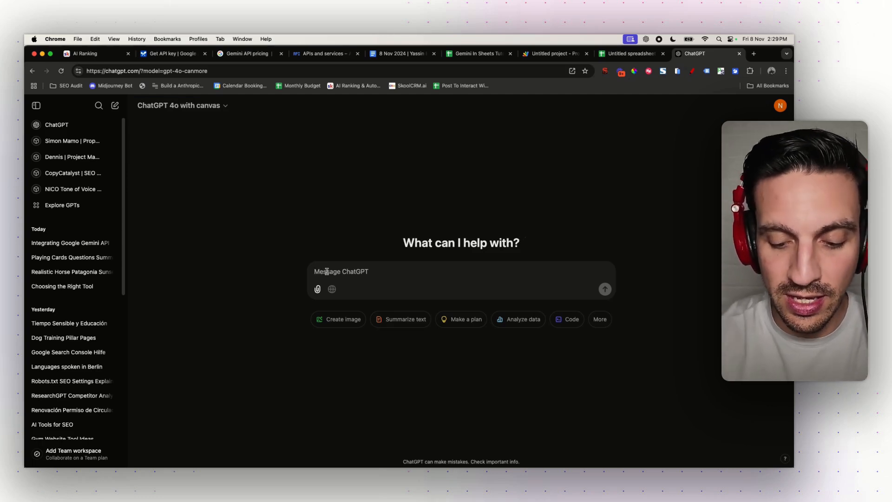
Switch to the ChatGPT browser tab for a new GPT-4o with canvas chat
left_click(630, 54)
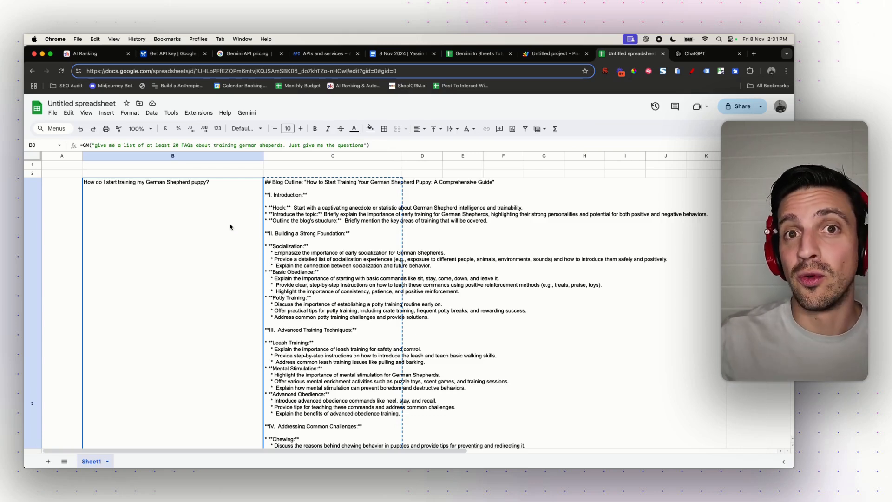